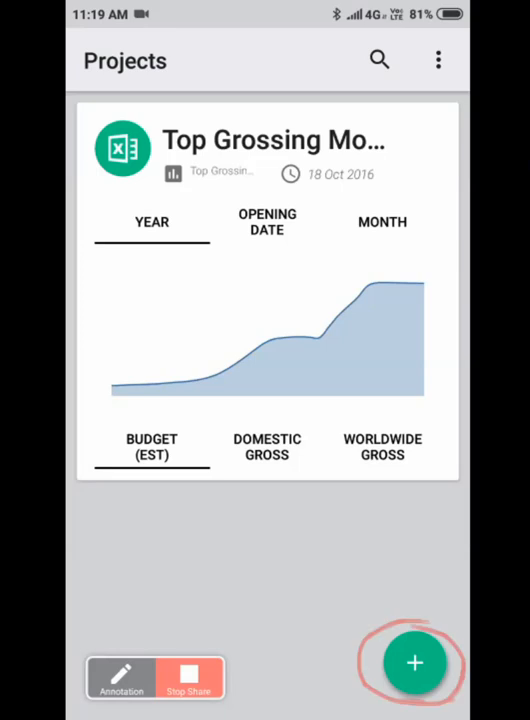
- Reveal the new-project source options: Lens, OAC, File Explorer and Google Fit
click(414, 662)
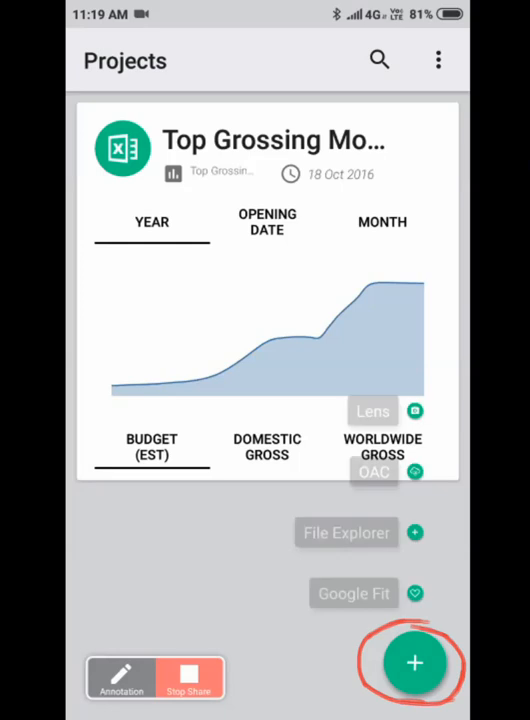
click(414, 662)
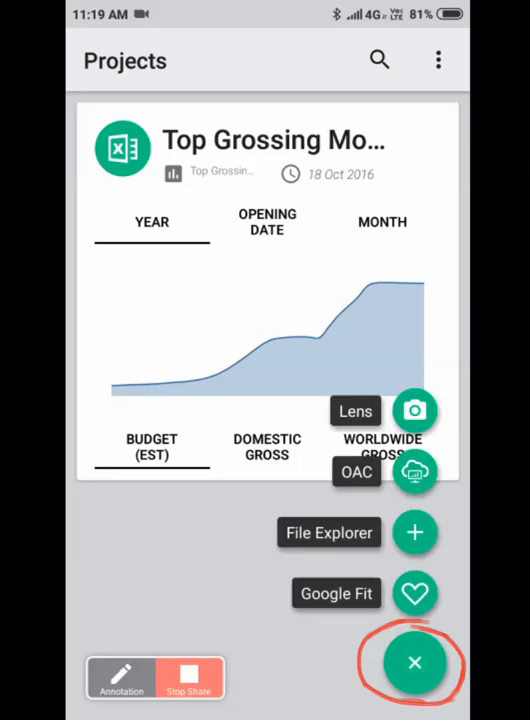
click(416, 662)
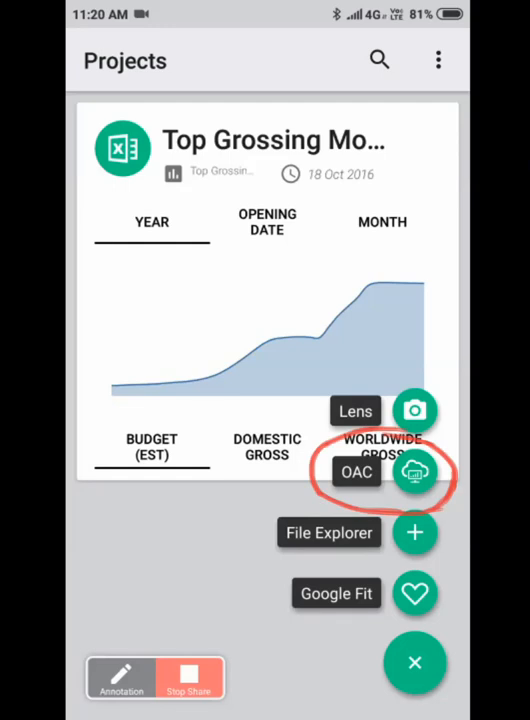
- Connect to the ravcloud.com OAC server as adm and add the Sample Order Lines project
click(414, 472)
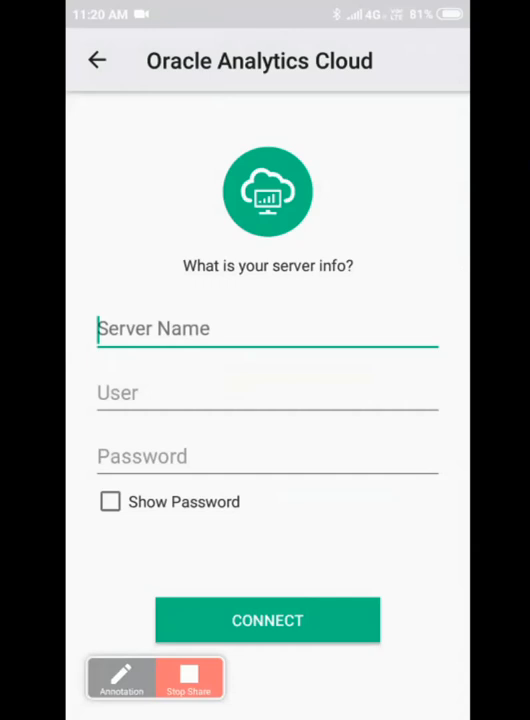
text(wikiv901c5-x5ogdjva.srv.ravcloud.com)
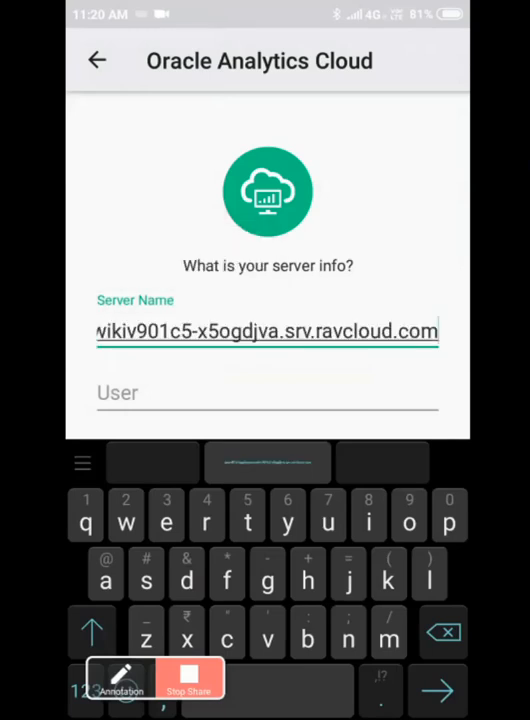
text(adm)
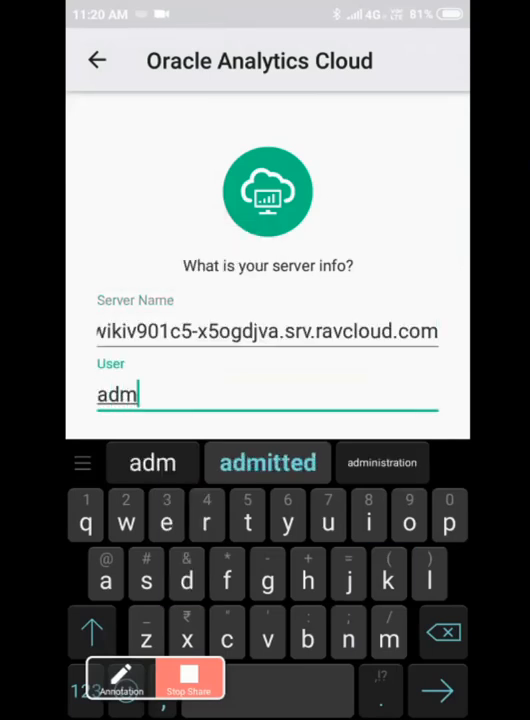
click(268, 620)
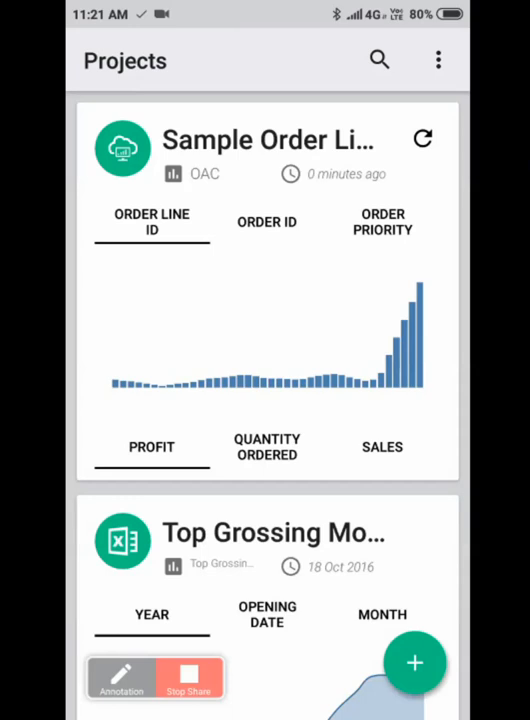
- Preview Order Priority, Sales and Profit groupings on the card, then open Sample Order Lines
click(384, 220)
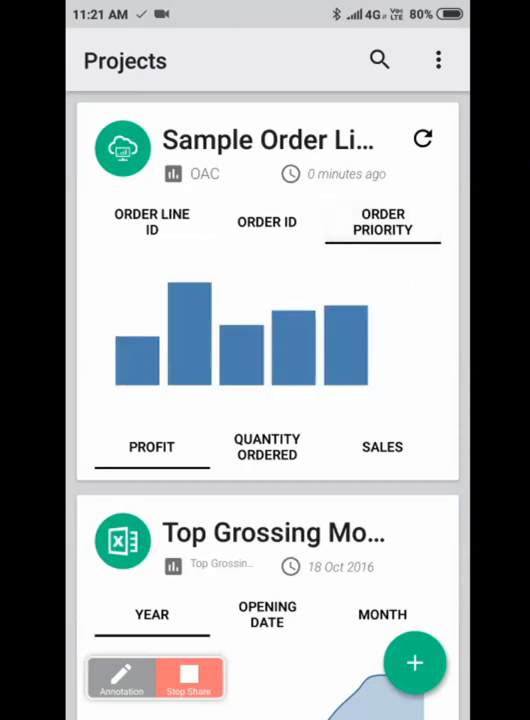
click(268, 222)
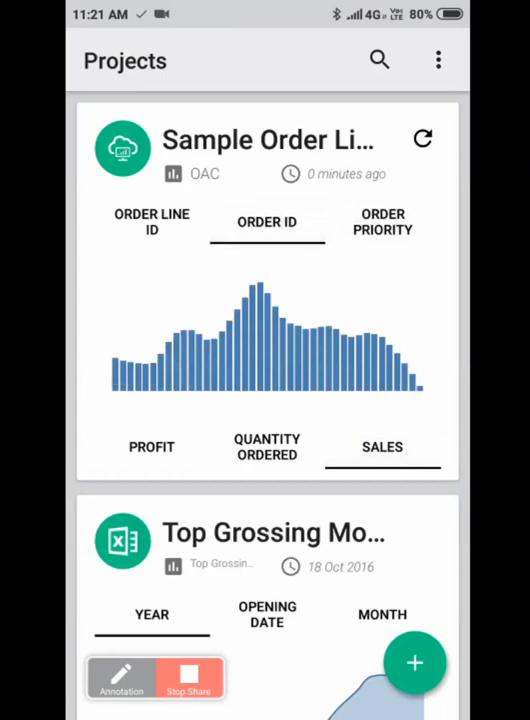
click(152, 448)
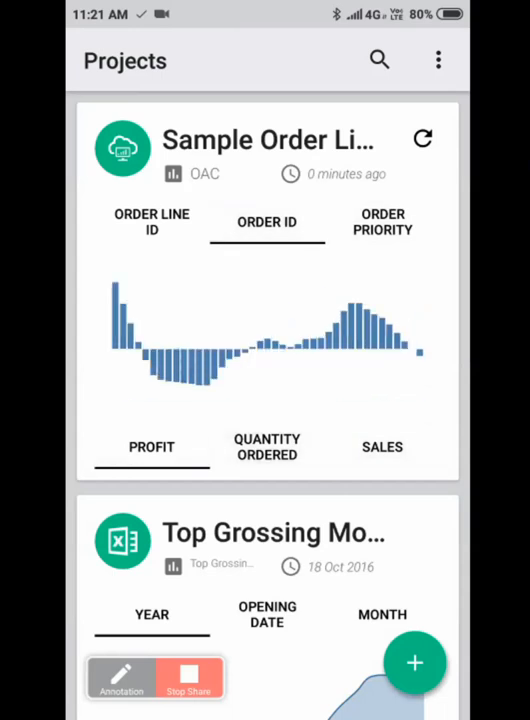
click(152, 220)
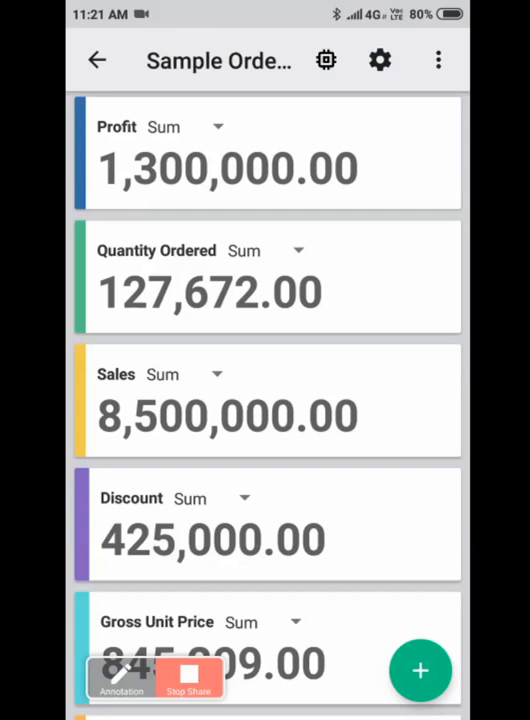
- View the Discount tile's aggregation choices and bring up the column settings screen
click(244, 498)
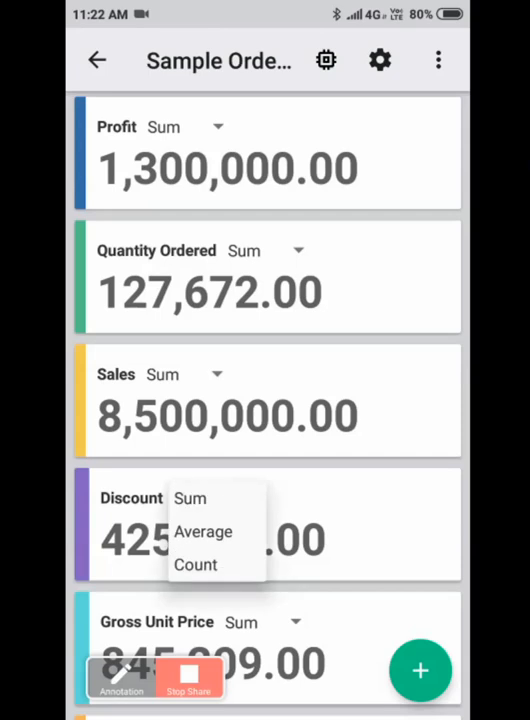
click(204, 532)
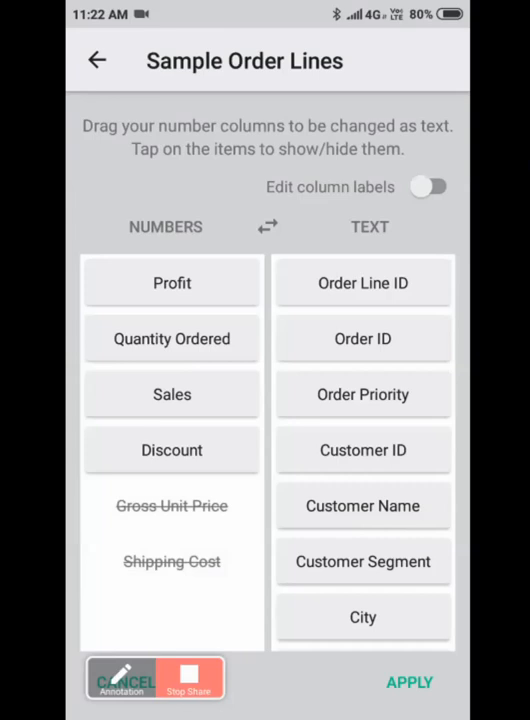
- Move Order ID to Numbers as 'Order count', hide line and customer columns, and apply
click(362, 284)
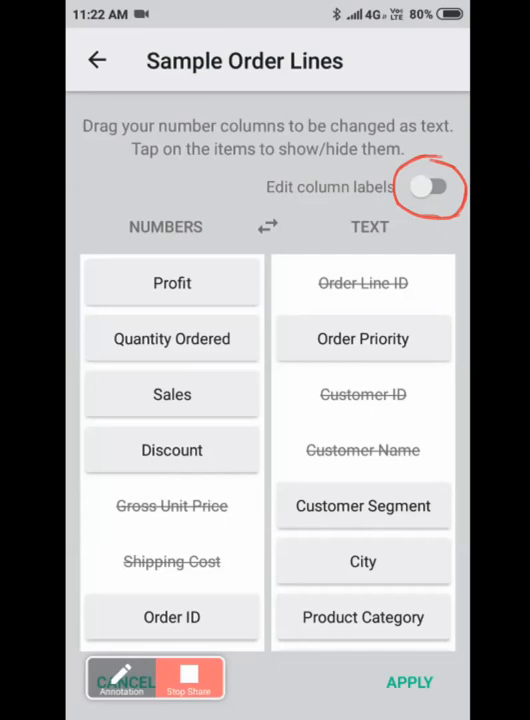
click(432, 188)
text(count)
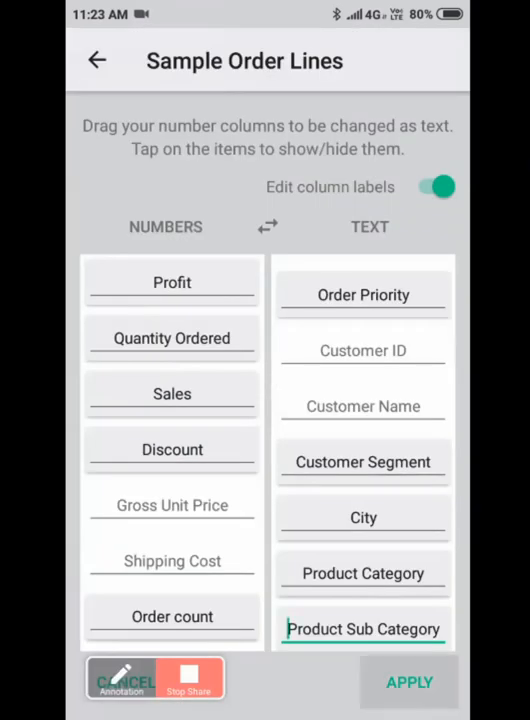
click(408, 682)
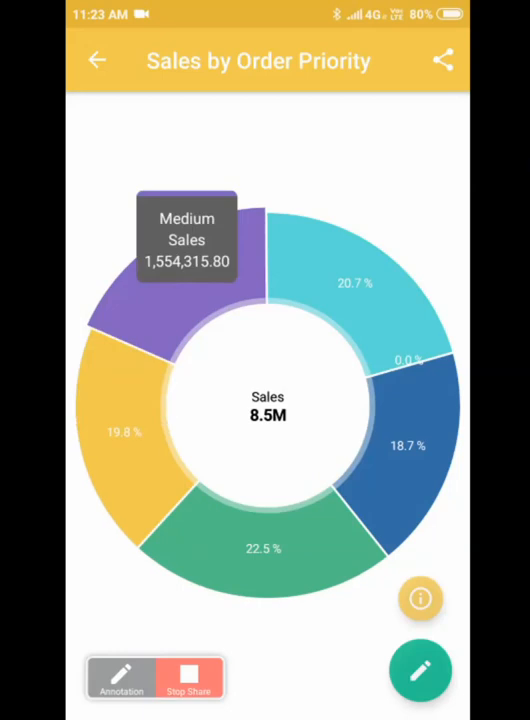
- Show the Low priority slice's sales value of 1,760,373.40 on the donut chart
click(264, 548)
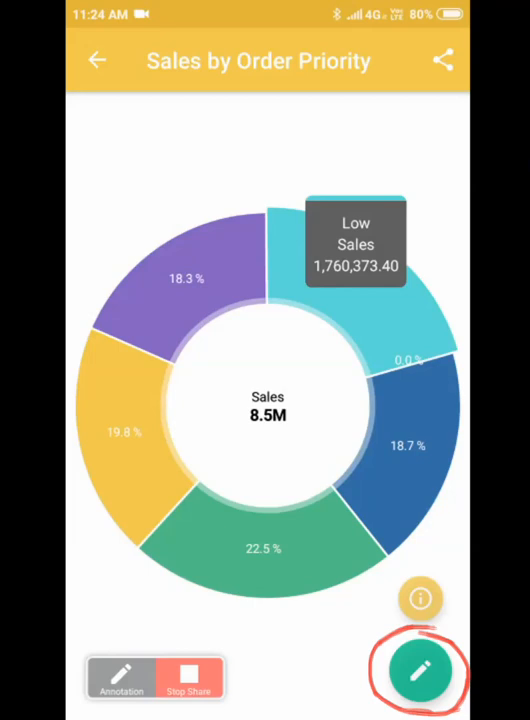
- Switch the Sales by Order Priority chart type to radar, then to pie
click(420, 672)
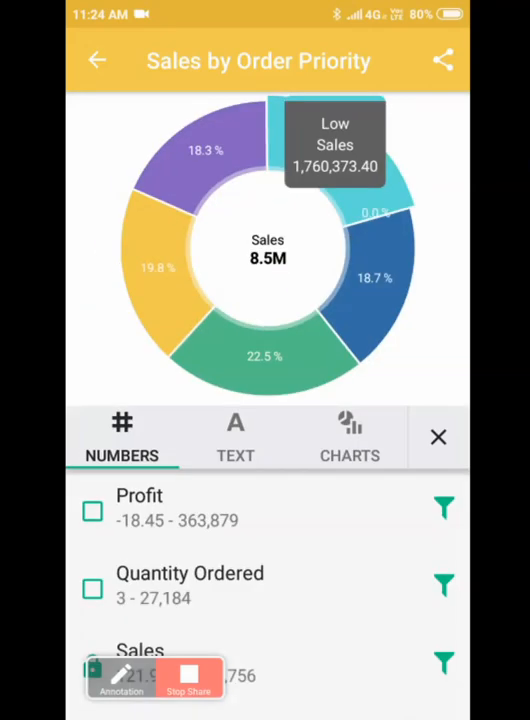
click(348, 436)
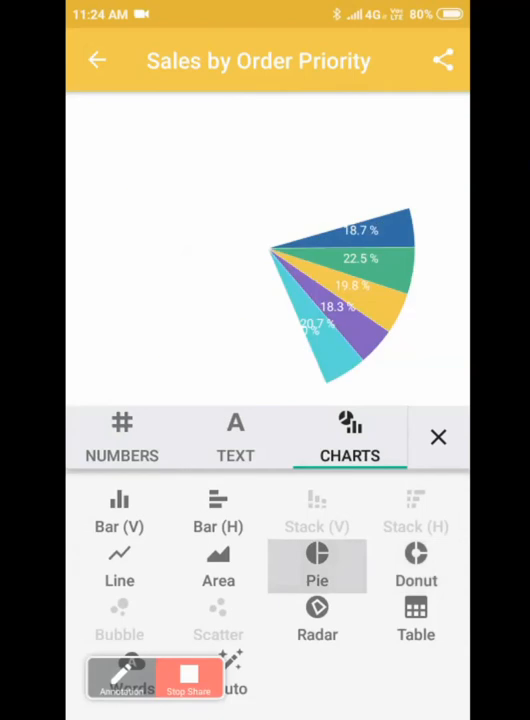
click(316, 620)
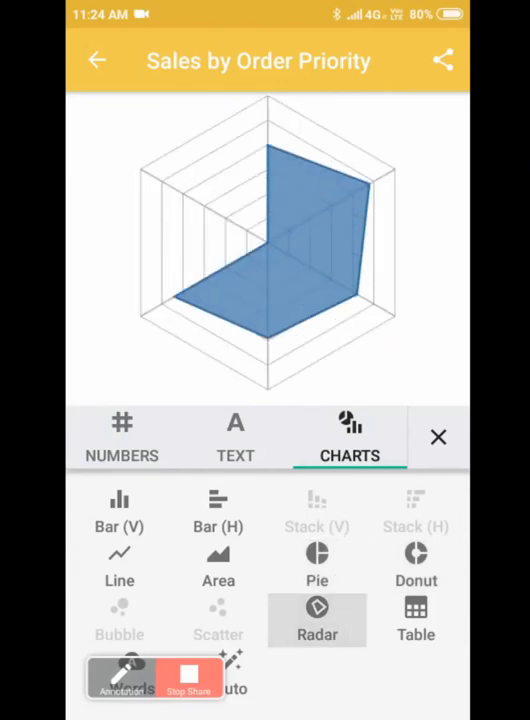
click(316, 568)
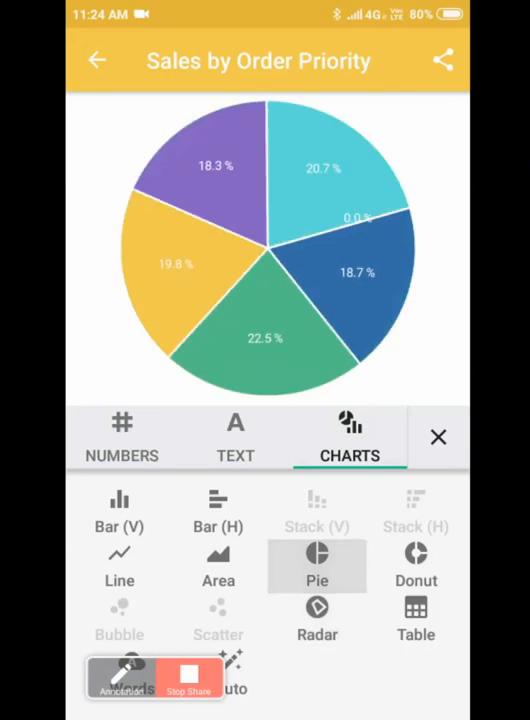
- Browse the City filter values and Numbers field list, then show the pie chart full-screen
click(236, 436)
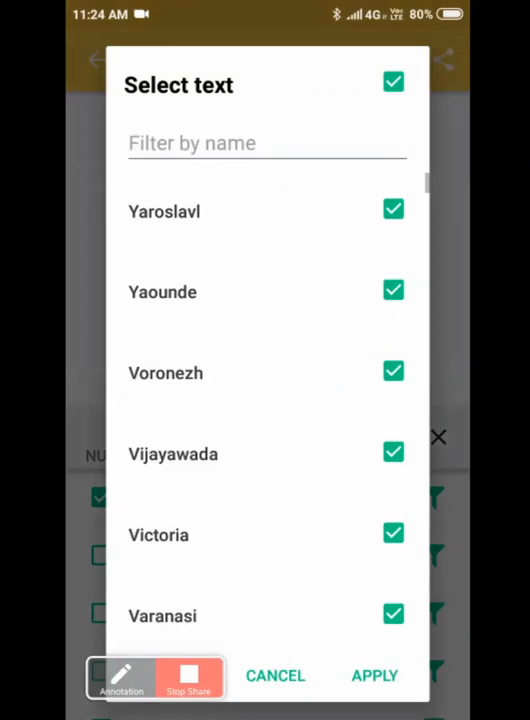
click(392, 290)
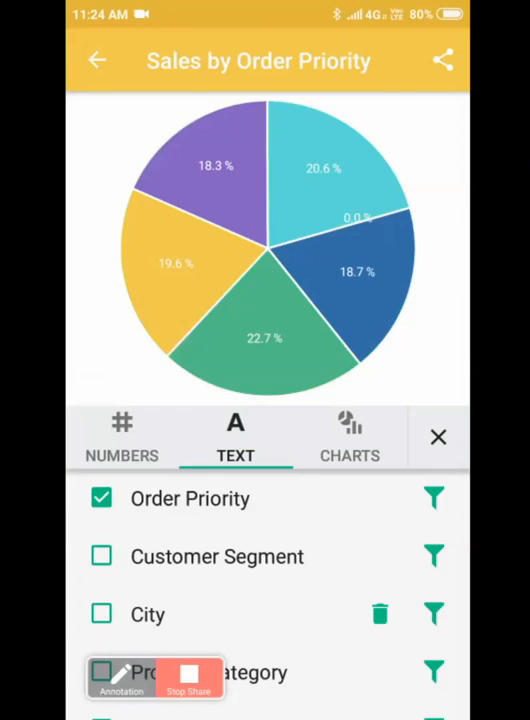
click(120, 436)
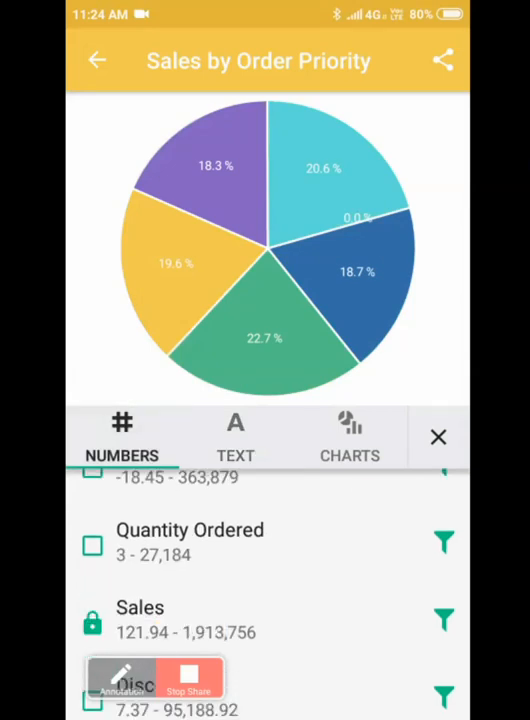
scroll(down, 3)
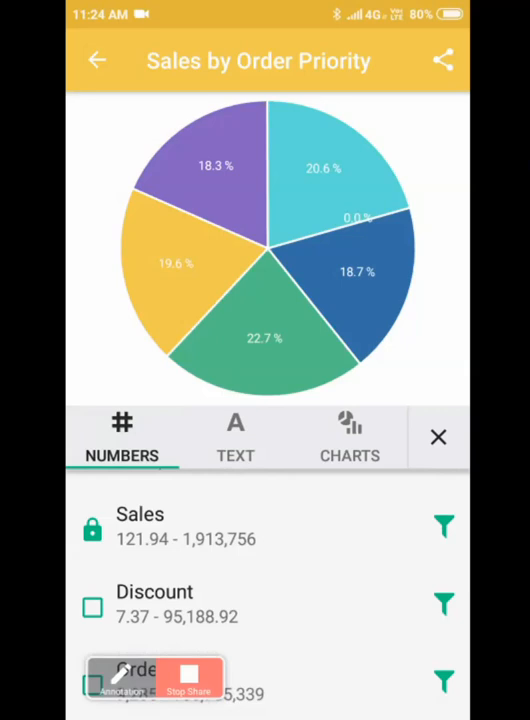
scroll(down, 3)
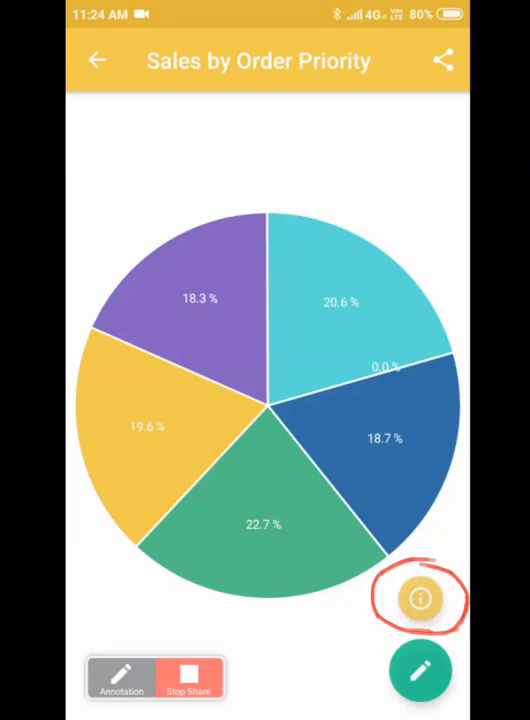
click(420, 598)
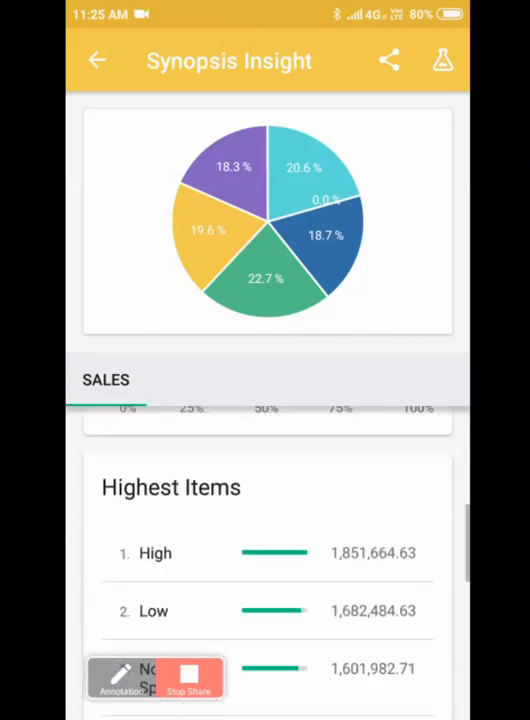
scroll(down, 3)
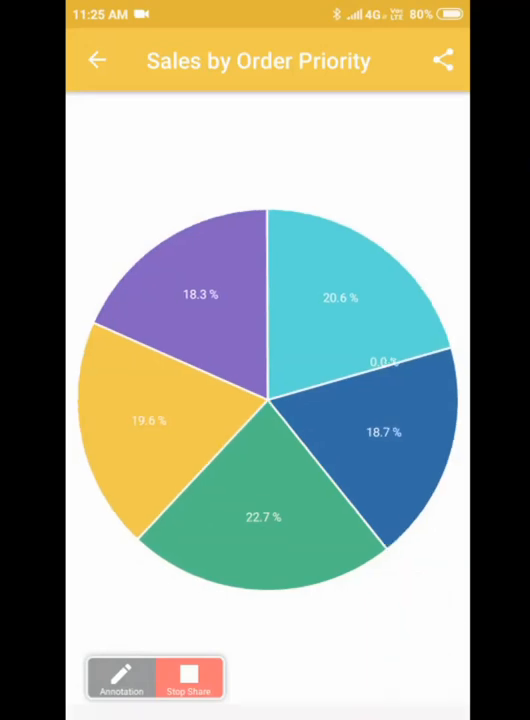
- Share the Sales by Order Priority chart as a picture and bring up Project Insights
click(96, 60)
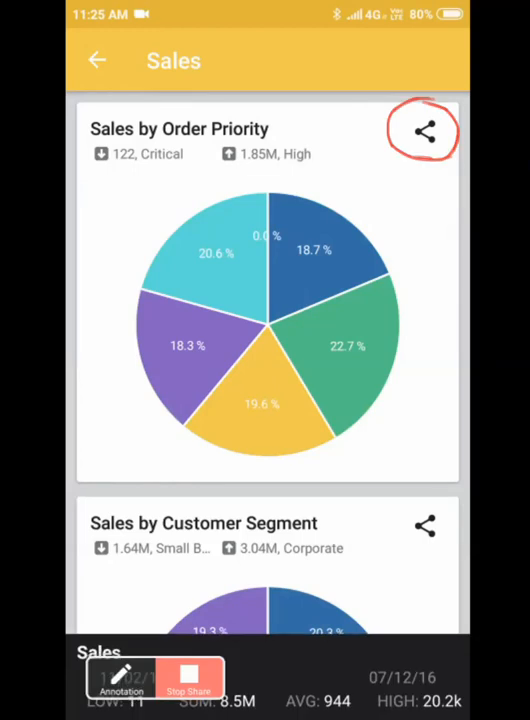
click(422, 132)
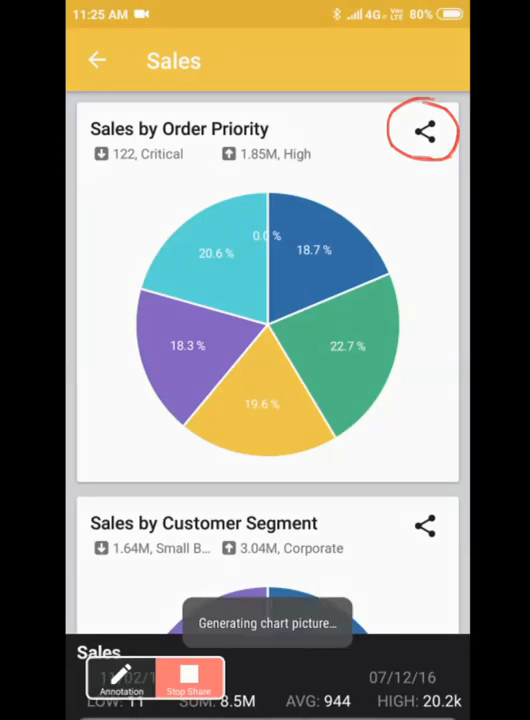
click(424, 132)
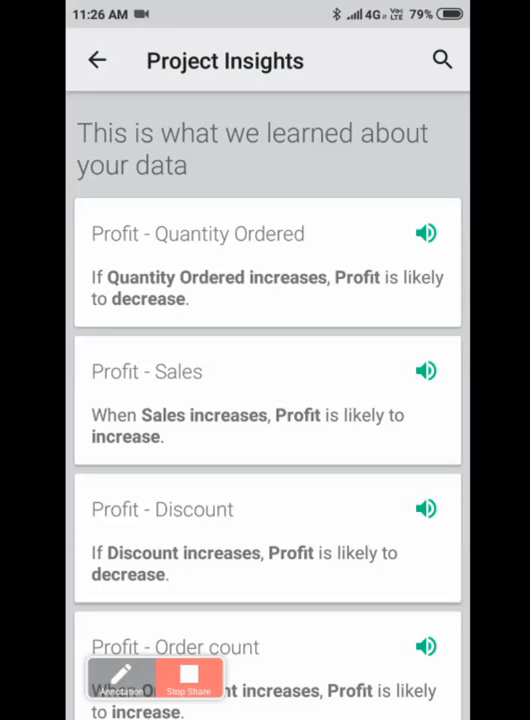
- Rename the project to 'Order info' and save the new name
click(96, 60)
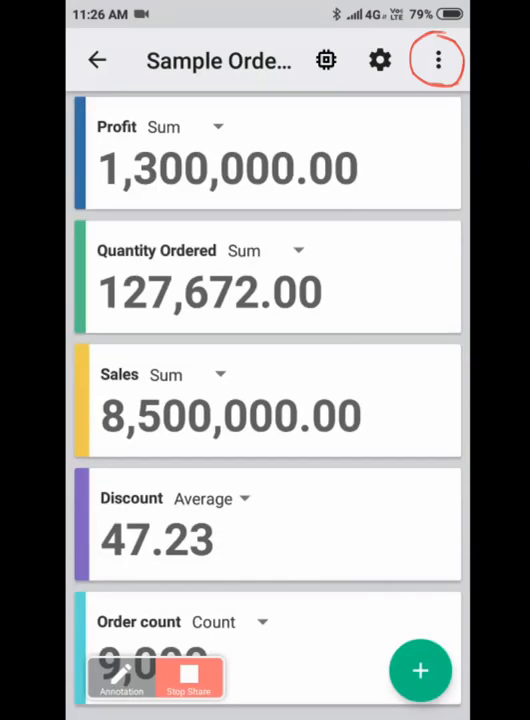
click(436, 60)
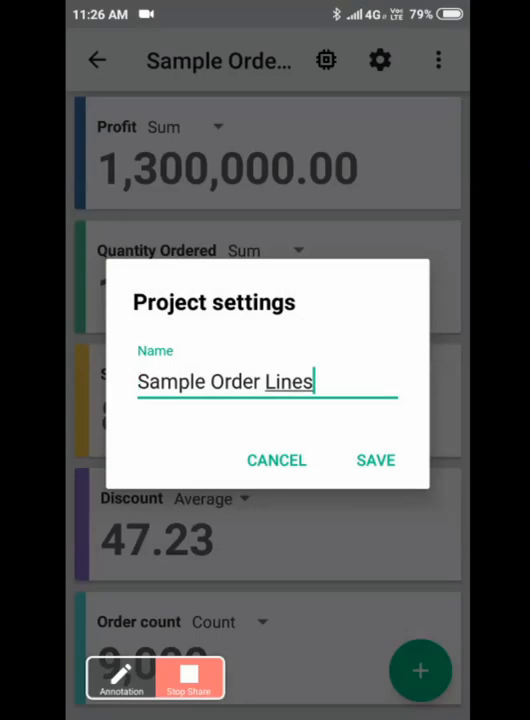
text(Order info)
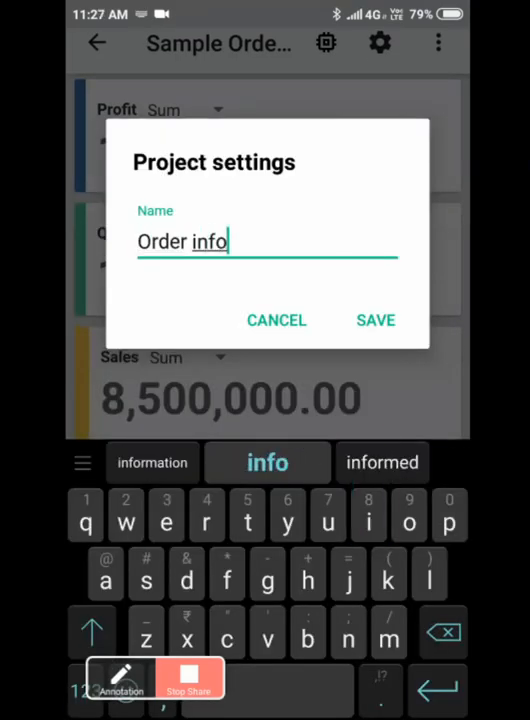
click(376, 320)
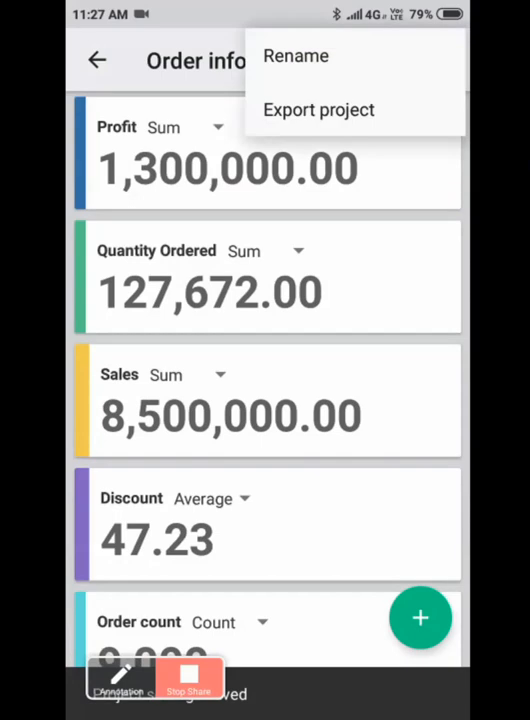
- Try Export project, cancel, and start a new calculated column
click(318, 108)
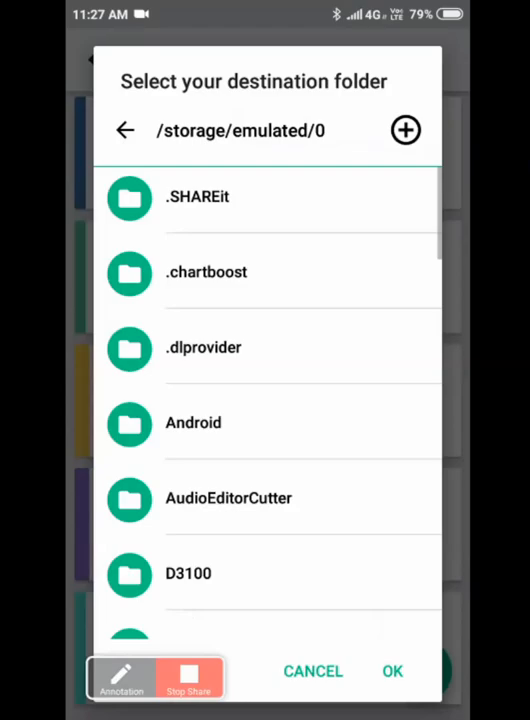
scroll(down, 3)
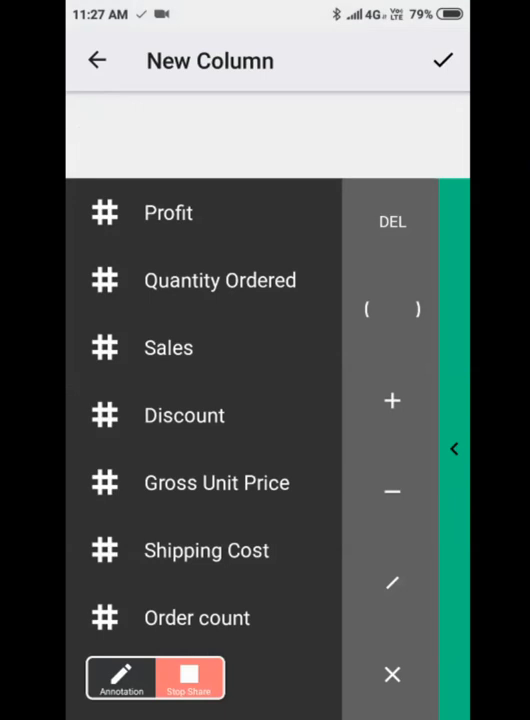
- Create a 'Sales qty ratio' column computing Sales divided by Quantity Ordered
click(168, 348)
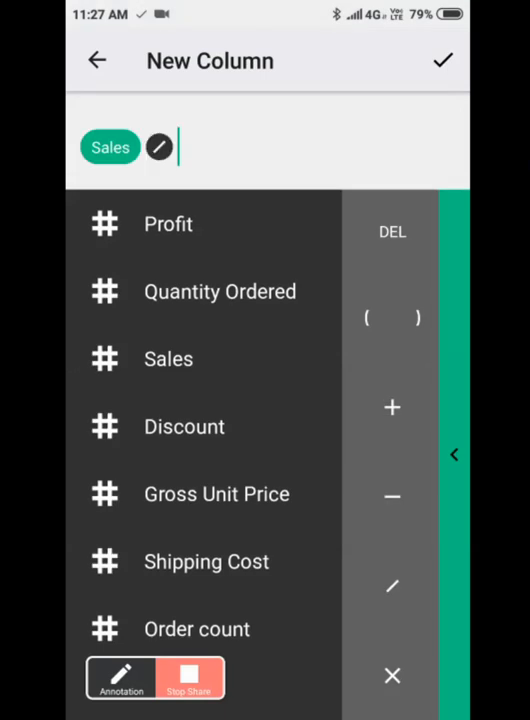
click(220, 292)
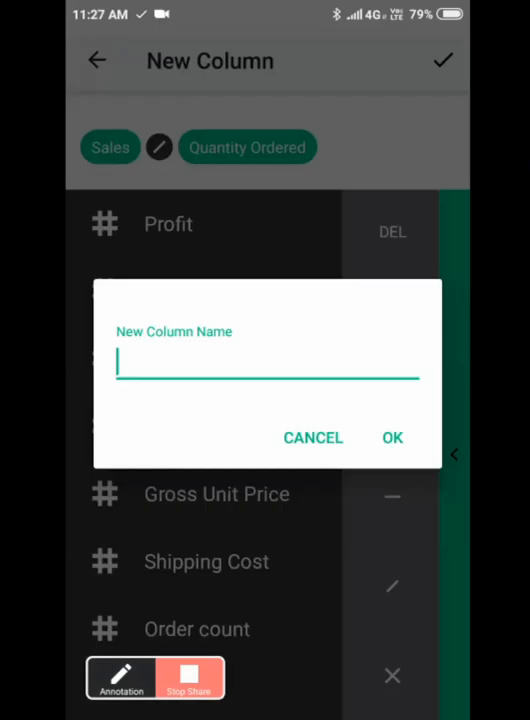
text(Sales qty ratio)
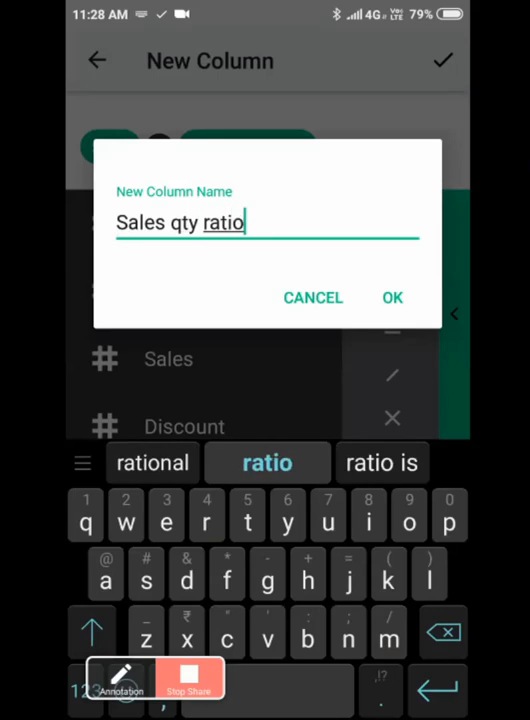
click(392, 296)
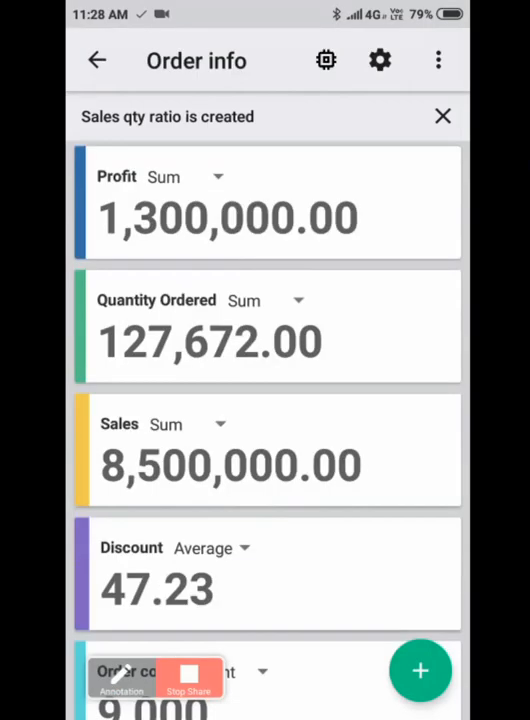
- Choose an aggregation for Sales qty ratio and refresh the Order info project's data
scroll(down, 3)
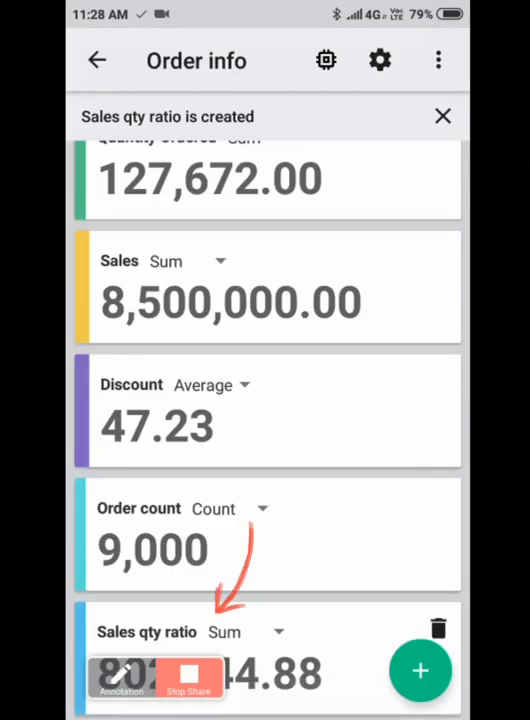
click(444, 116)
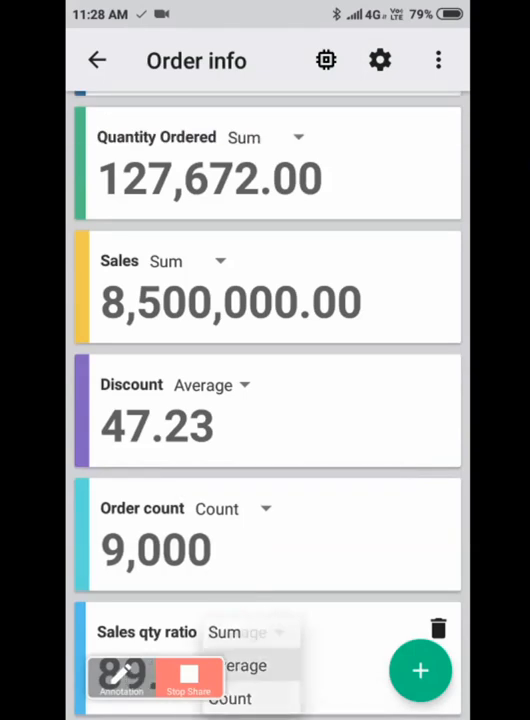
click(96, 60)
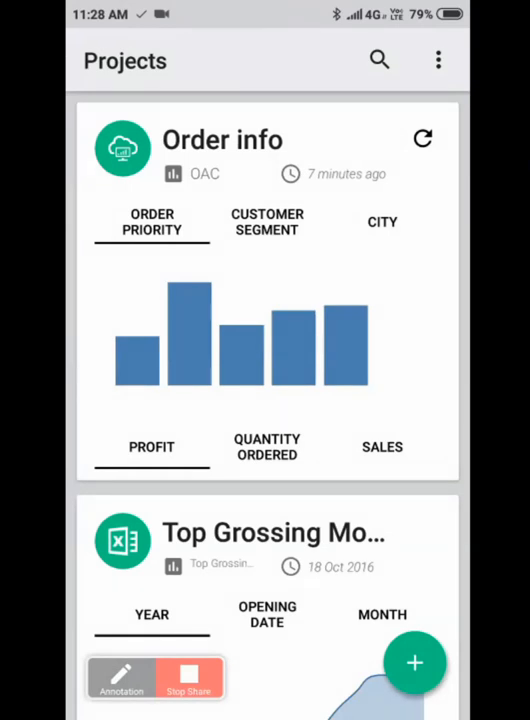
click(422, 138)
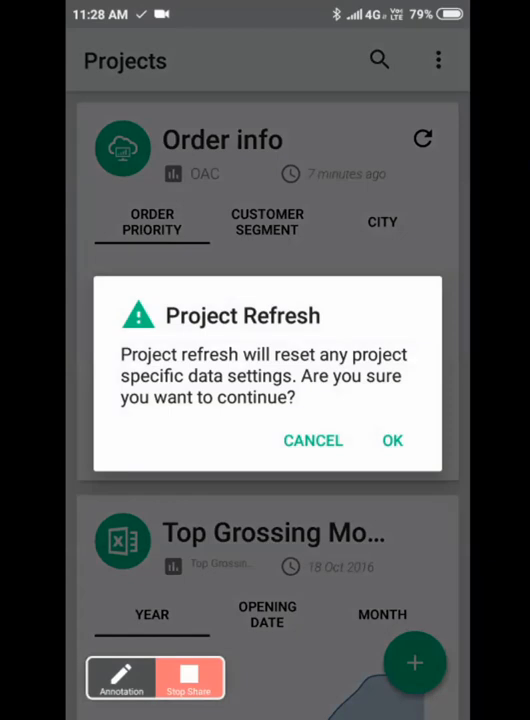
click(392, 440)
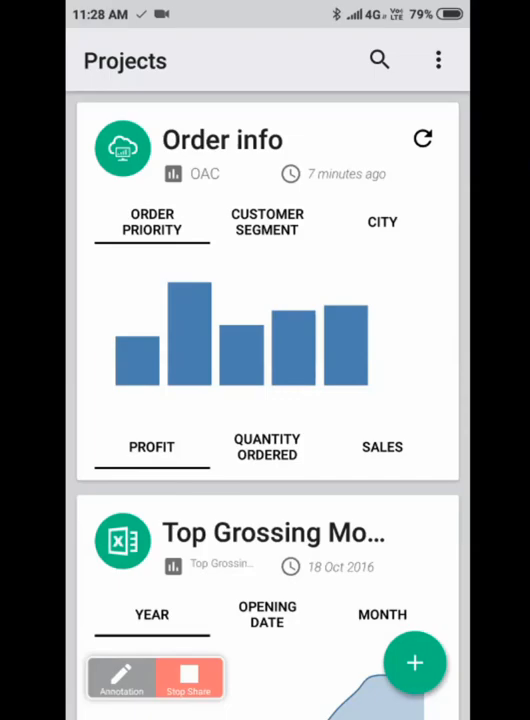